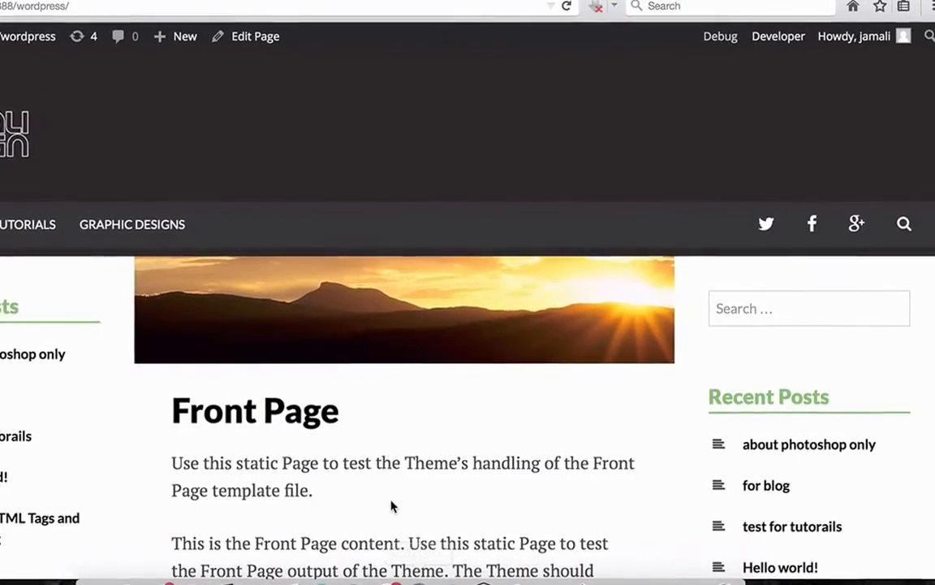
- Scroll through the WordPress front page to review its two sidebars
{"action": "scroll", "scroll_direction": "down", "scroll_amount": 3}
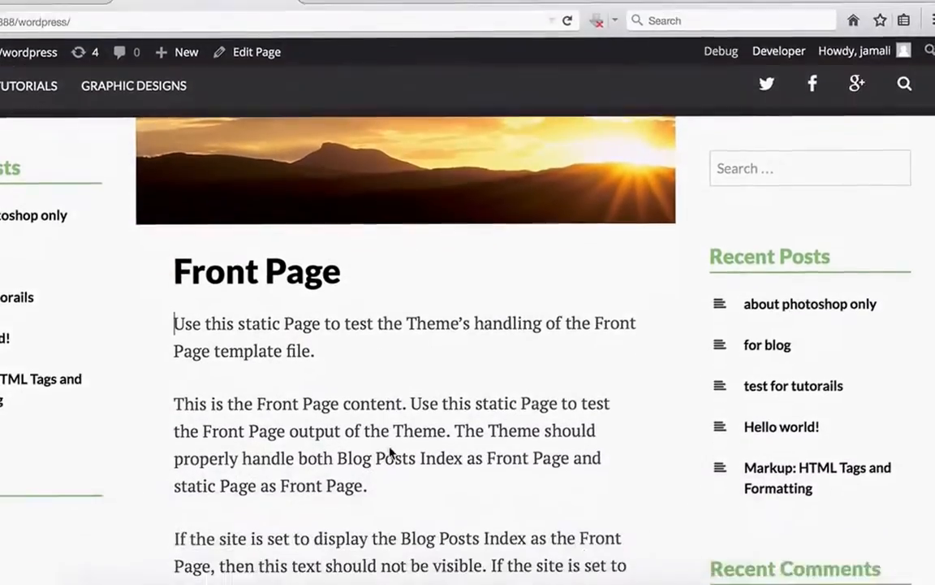
{"action": "scroll", "scroll_direction": "down", "scroll_amount": 3}
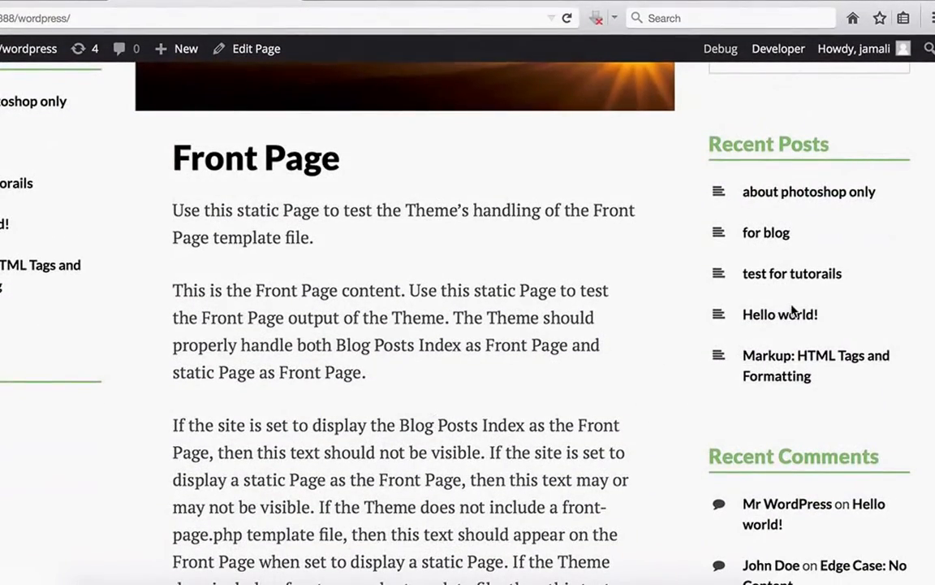
{"action": "scroll", "scroll_direction": "up", "scroll_amount": 3}
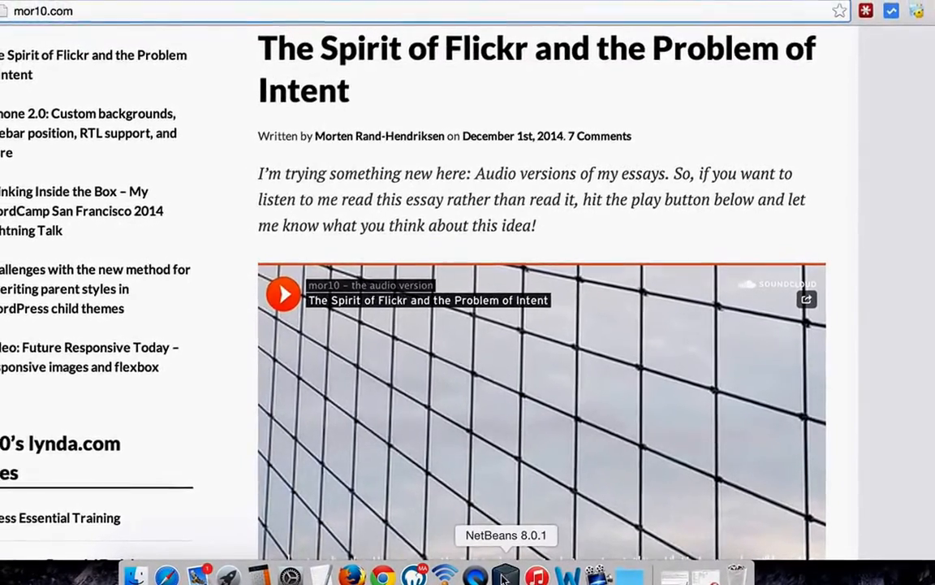
- Bring NetBeans back to the front showing content-sidebar.css
{"action": "left_click", "coordinate": [505, 575]}
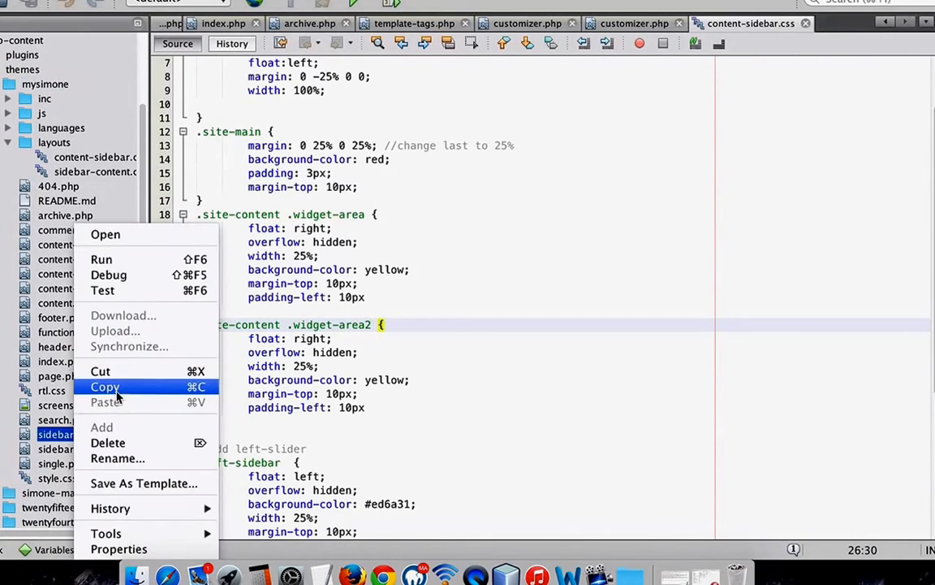
- Copy sidebar.php and paste it into the mysimone theme as sidebar-left.php
{"action": "left_click", "coordinate": [104, 386]}
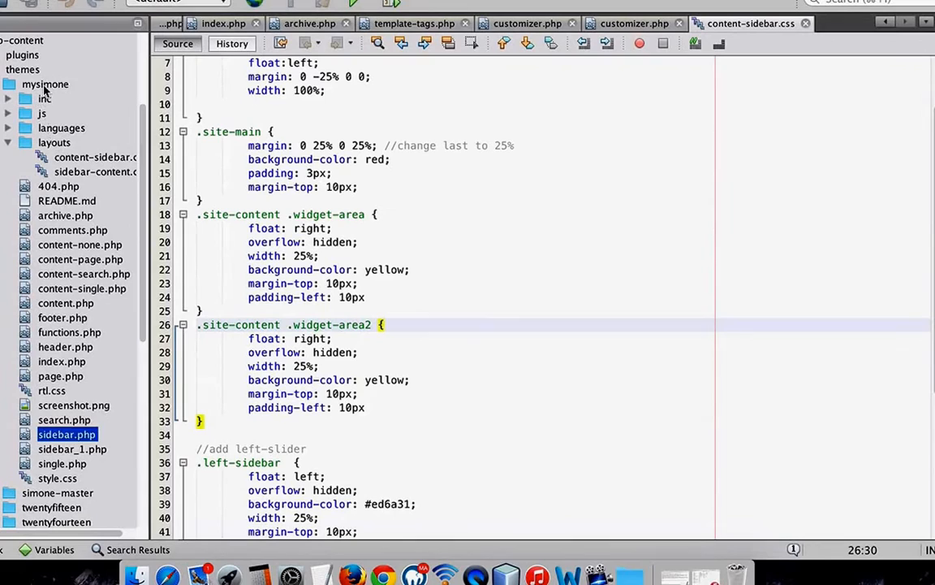
{"action": "right_click", "coordinate": [46, 85]}
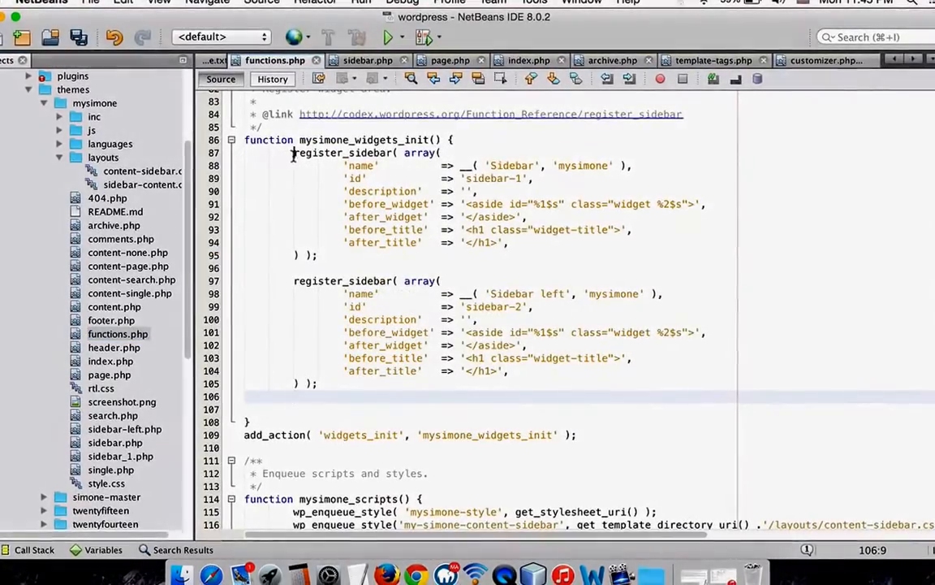
- Highlight the register_sidebar blocks and the mysimone_widgets_init function in functions.php
{"action": "left_click_drag", "start_coordinate": [293, 152], "coordinate": [317, 253]}
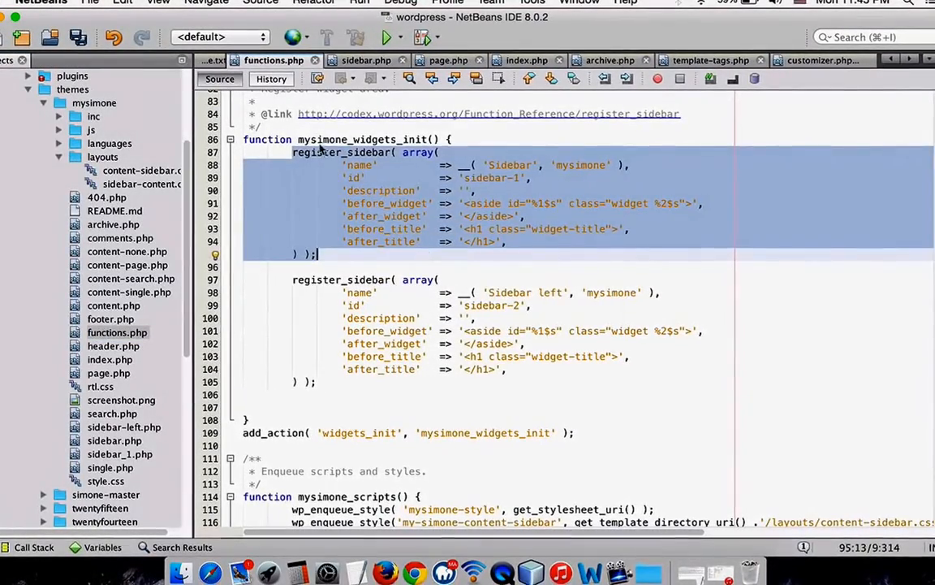
{"action": "left_click", "coordinate": [292, 153]}
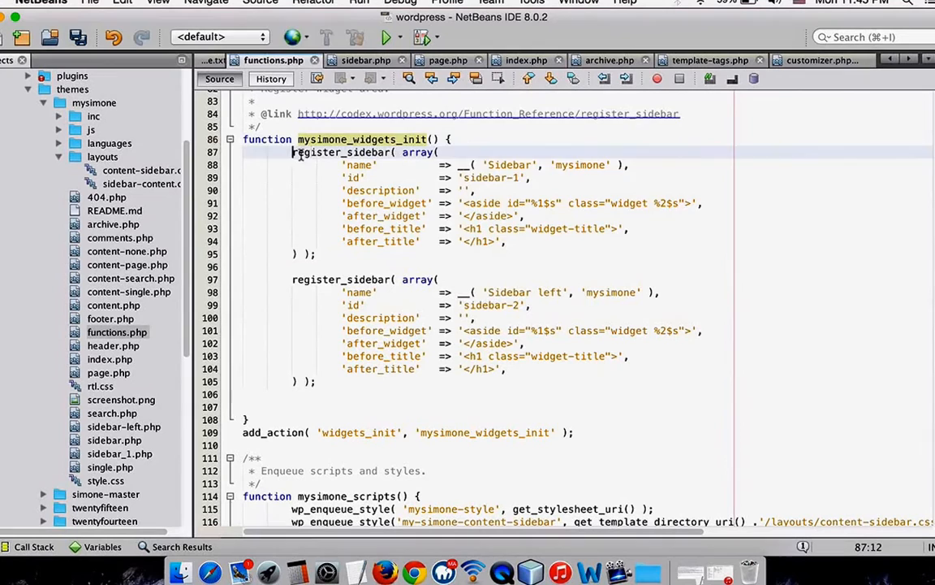
{"action": "left_click_drag", "start_coordinate": [292, 153], "coordinate": [318, 253]}
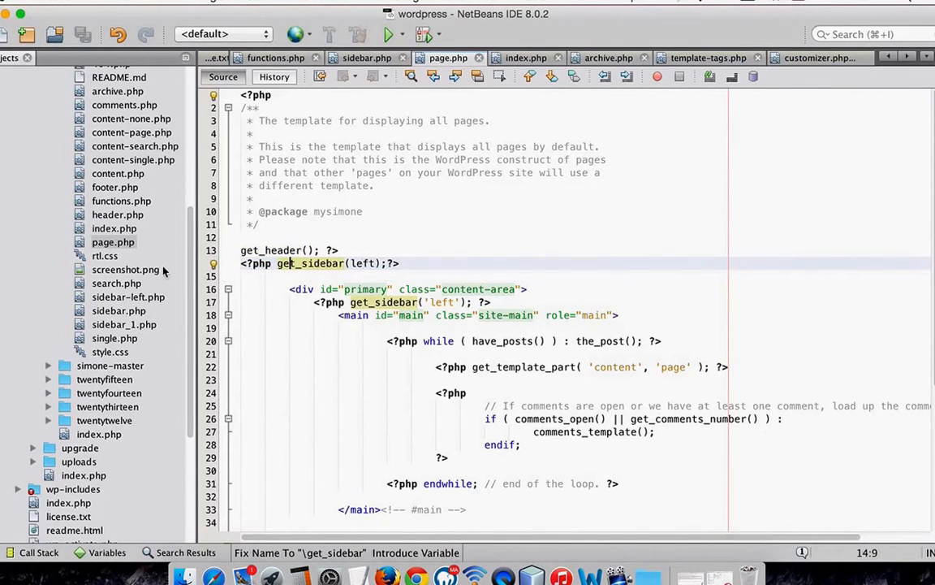
- Review the get_sidebar(left) call on line 15 of page.php
{"action": "left_click", "coordinate": [114, 227]}
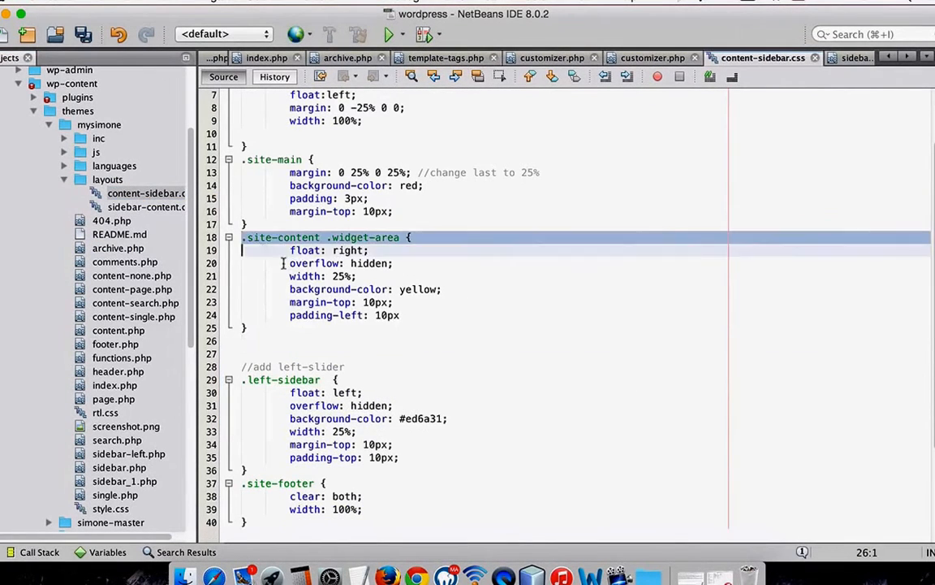
- Add a new '.site-content .widget-area {' rule on the blank line in content-sidebar.css
{"action": "left_click", "coordinate": [273, 341]}
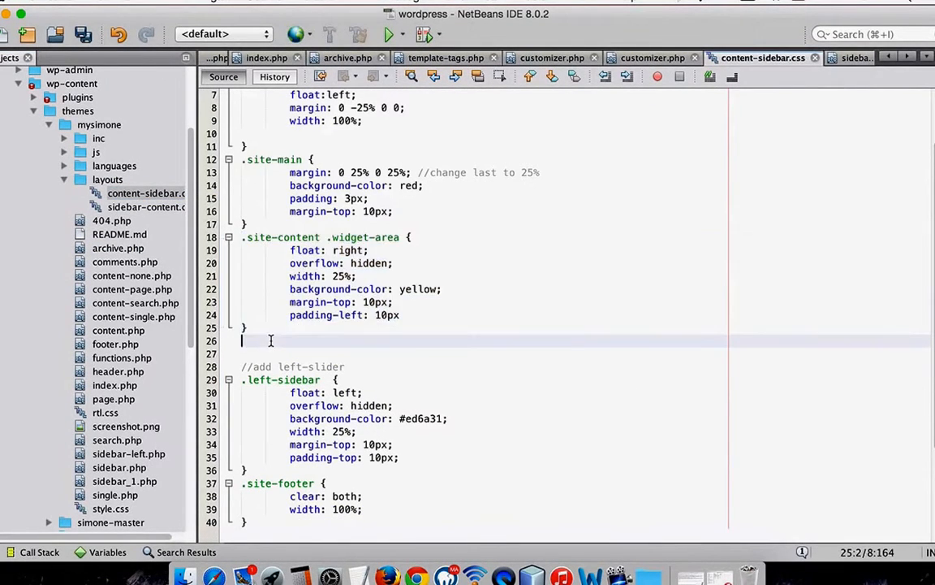
{"action": "type", "text": ".site-content .widget-area {"}
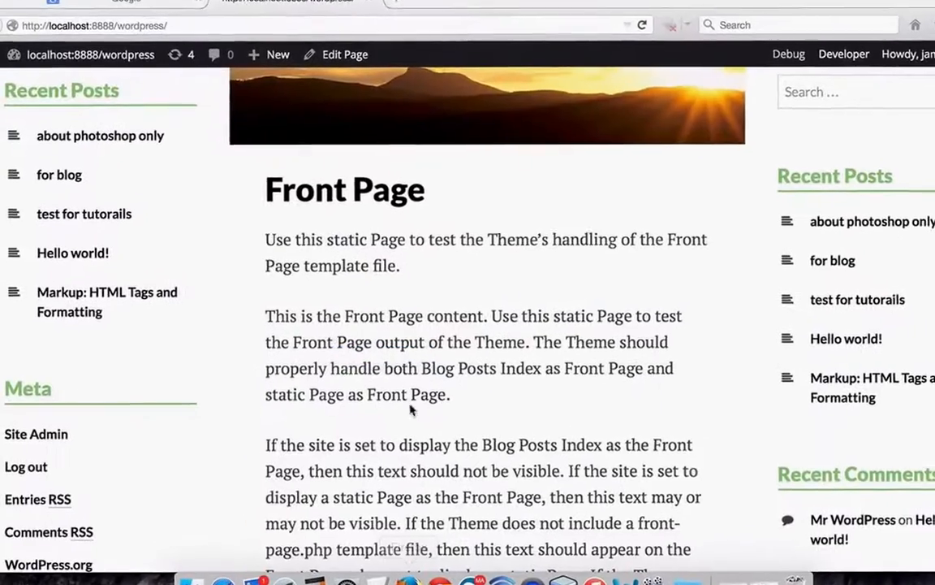
- Scroll the reloaded front page to show the new left sidebar with Recent Posts and Meta
{"action": "scroll", "scroll_direction": "down", "scroll_amount": 3}
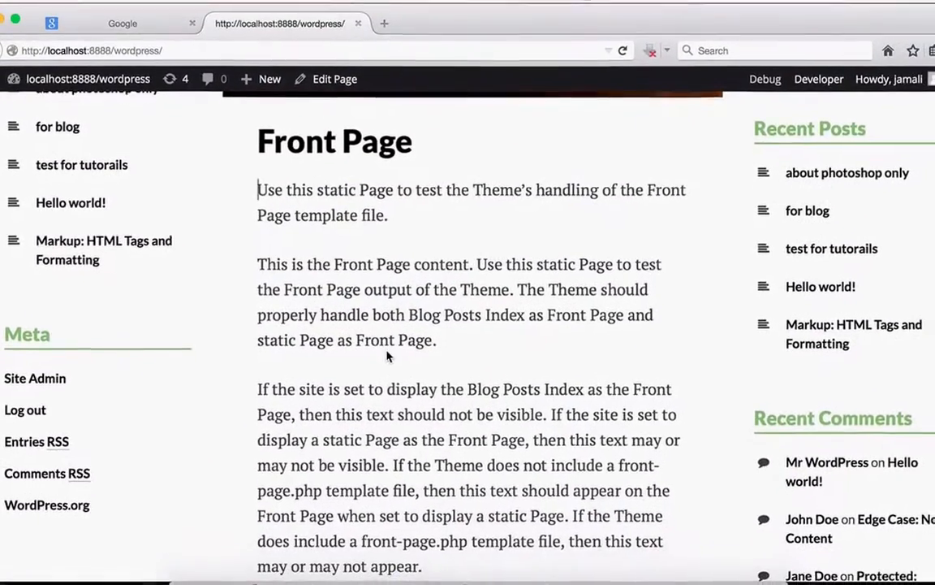